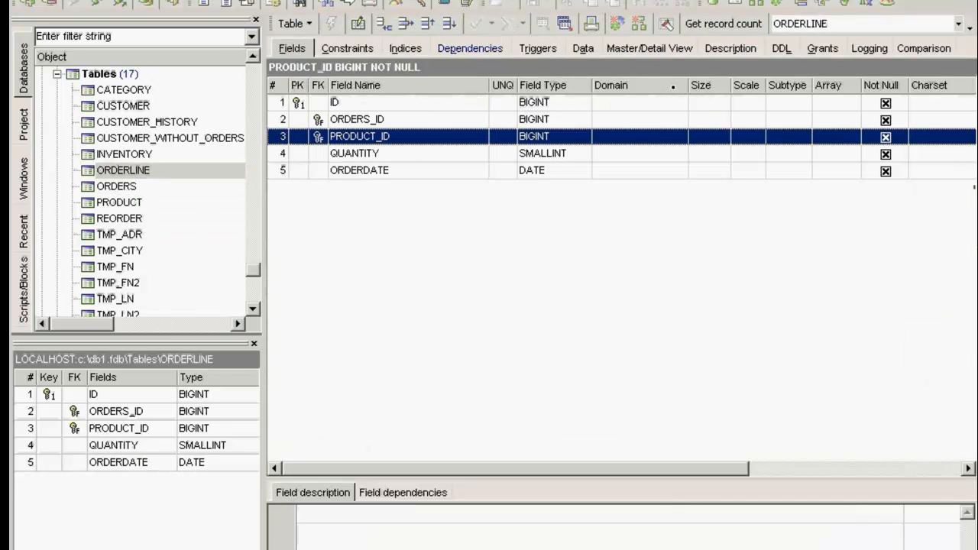
- Show ORDERLINE's Dependencies, expanding its dependent procedures, triggers and referenced PRODUCT and ORDERS tables
{"action": "left_click", "coordinate": [469, 47]}
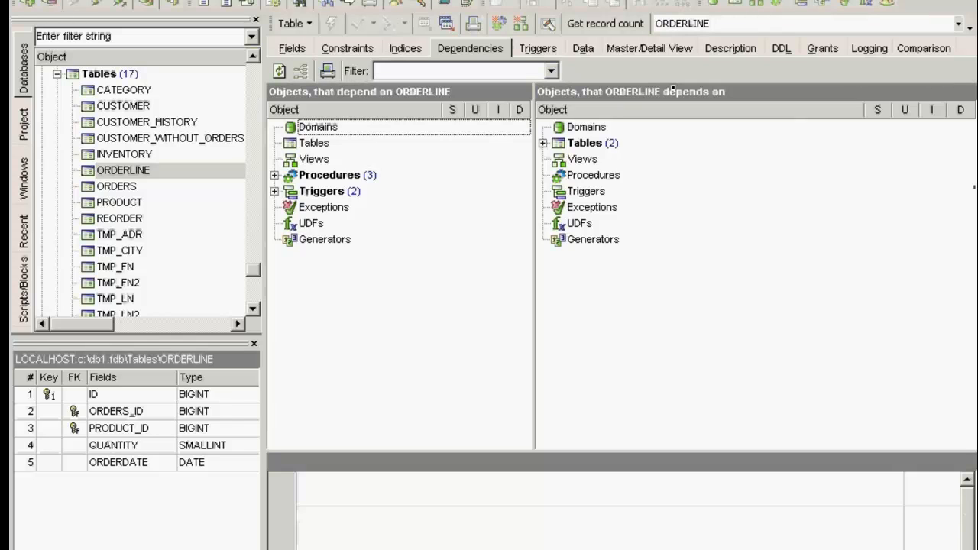
{"action": "left_click", "coordinate": [321, 191]}
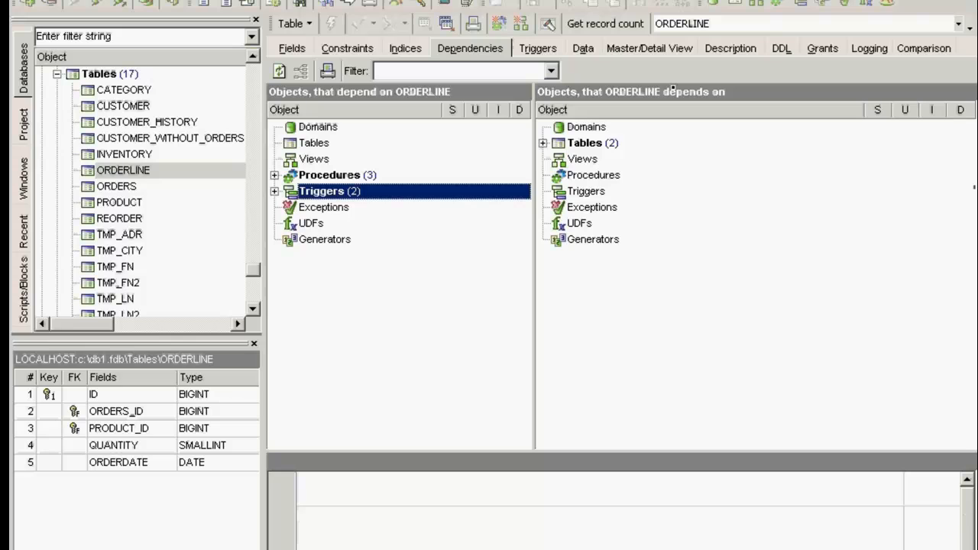
{"action": "left_click", "coordinate": [275, 175]}
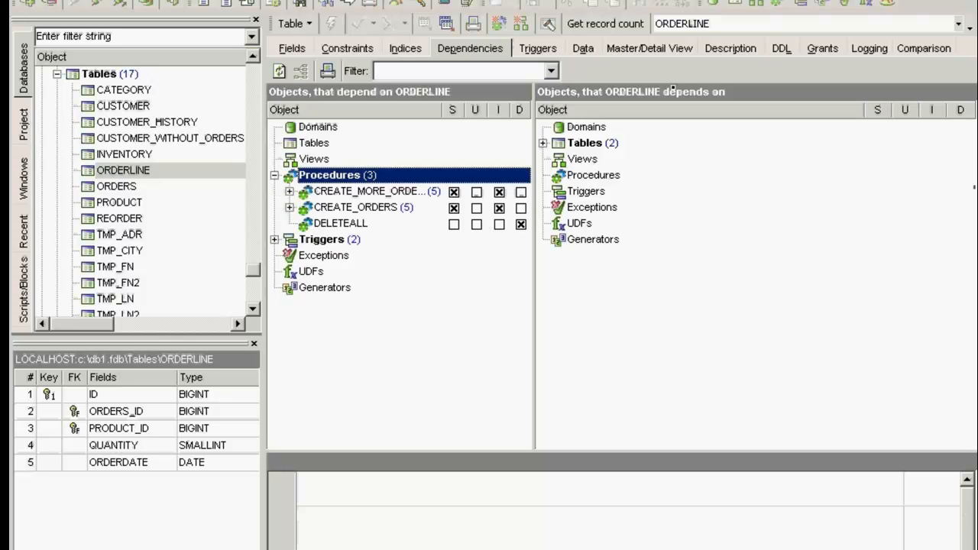
{"action": "left_click", "coordinate": [355, 207]}
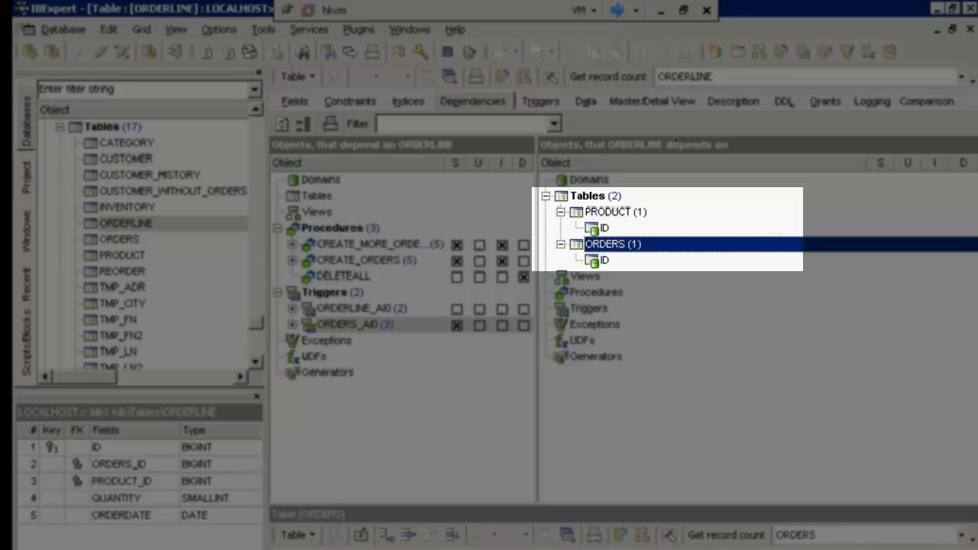
- Switch to the PRODUCT table and browse its dependent tables, such as CUSTOMER_HISTORY, and referencing fields
{"action": "left_click", "coordinate": [963, 75]}
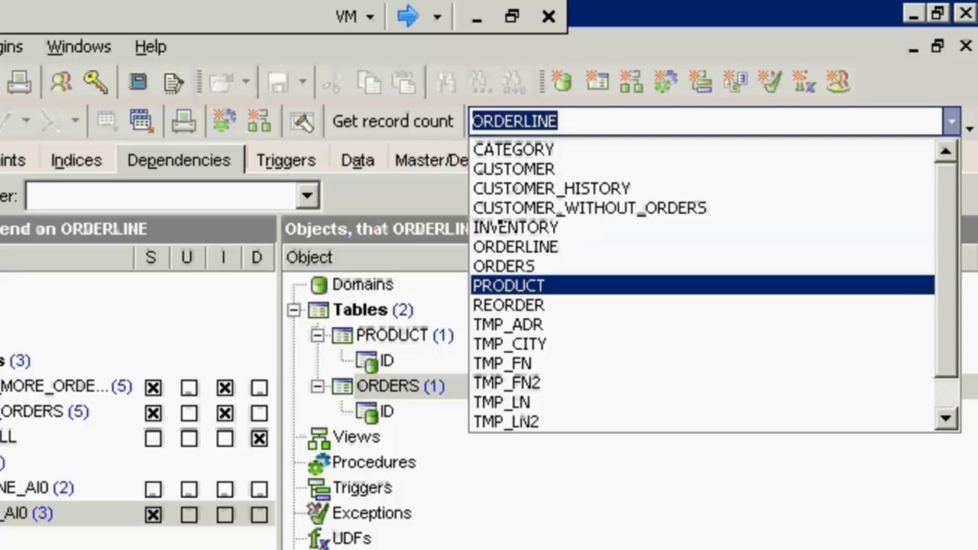
{"action": "left_click", "coordinate": [510, 286]}
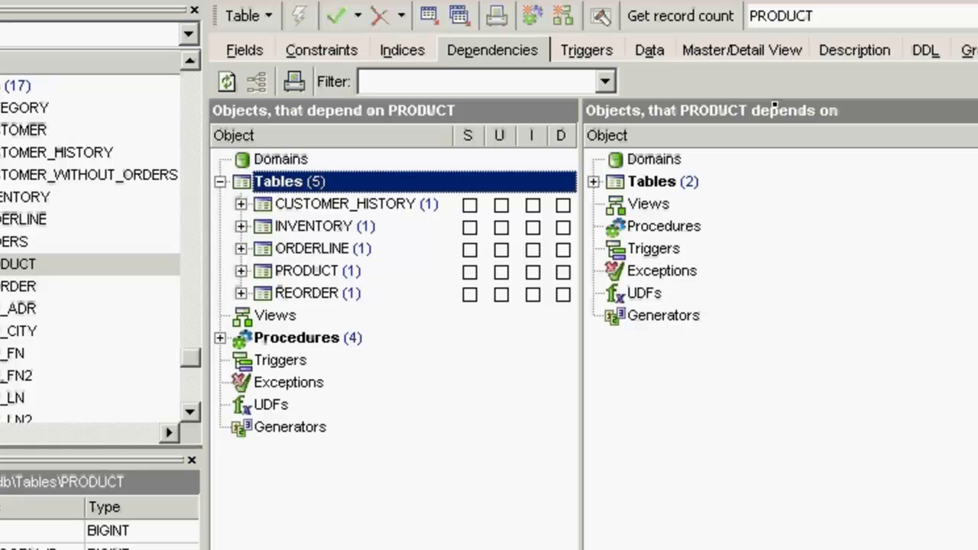
{"action": "left_click", "coordinate": [350, 203]}
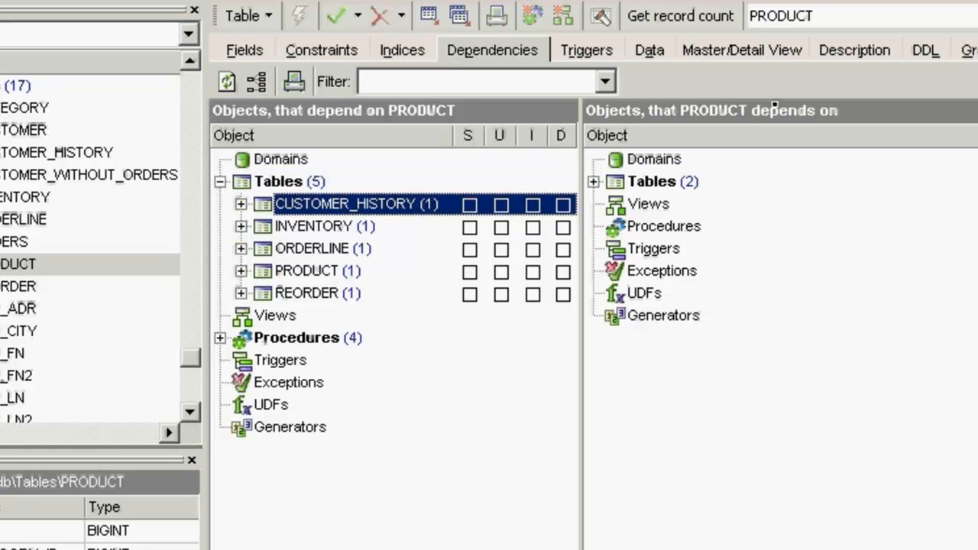
{"action": "left_click", "coordinate": [241, 248]}
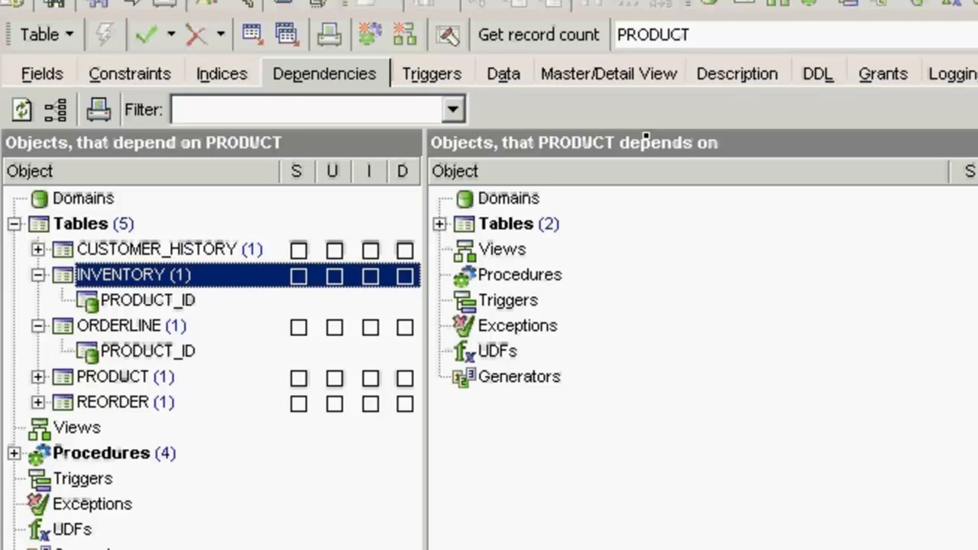
{"action": "left_click", "coordinate": [76, 223]}
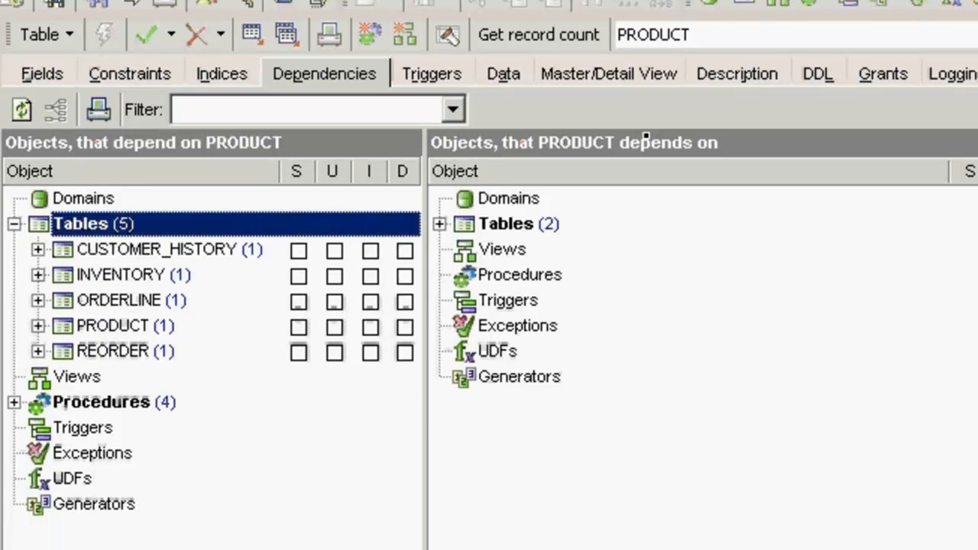
{"action": "left_click", "coordinate": [440, 223]}
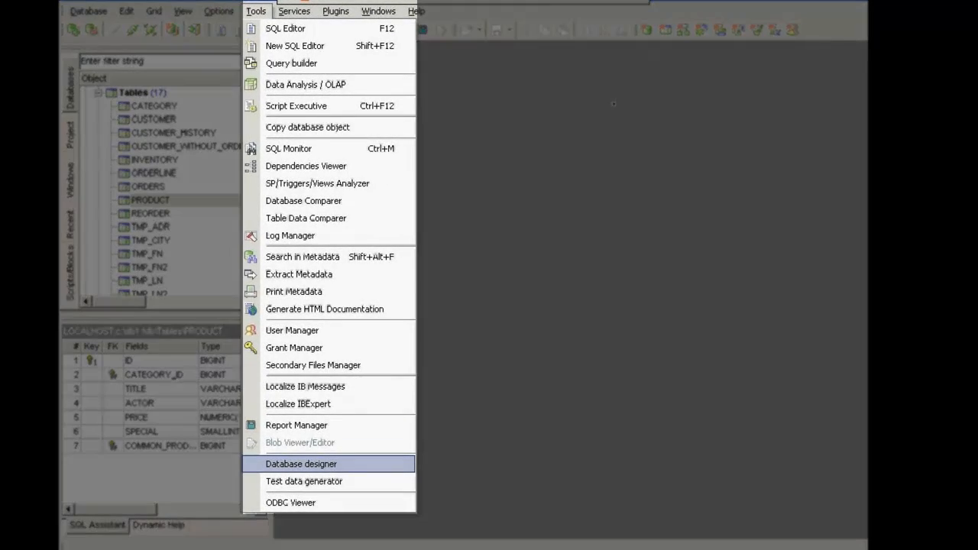
- Reverse-engineer the database into a new Database Designer diagram with the output log shown
{"action": "left_click", "coordinate": [302, 463]}
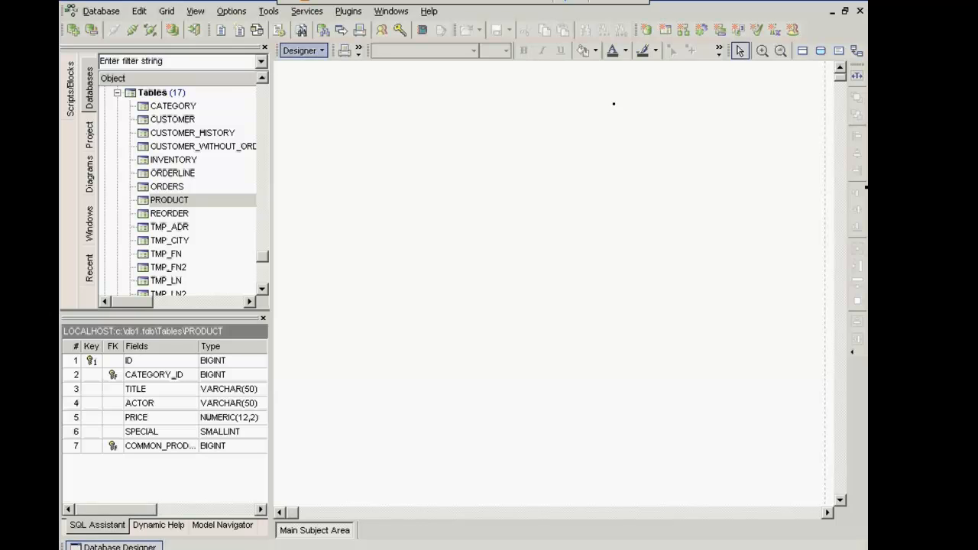
{"action": "left_click", "coordinate": [302, 50]}
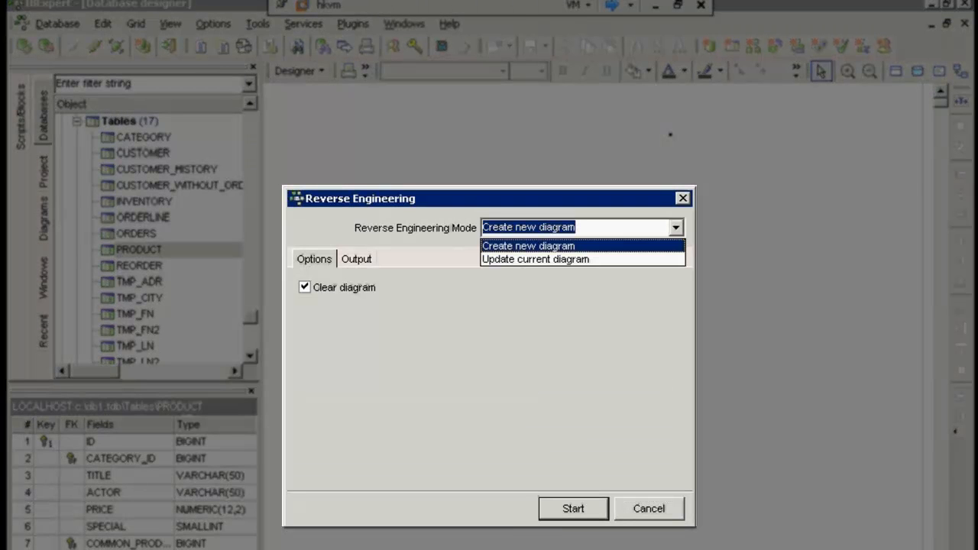
{"action": "left_click", "coordinate": [356, 258]}
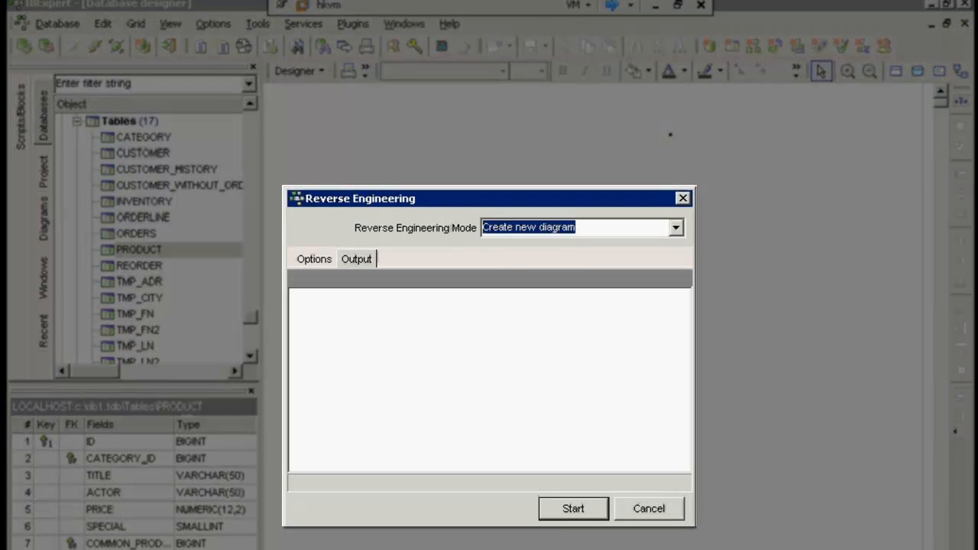
{"action": "left_click", "coordinate": [577, 508]}
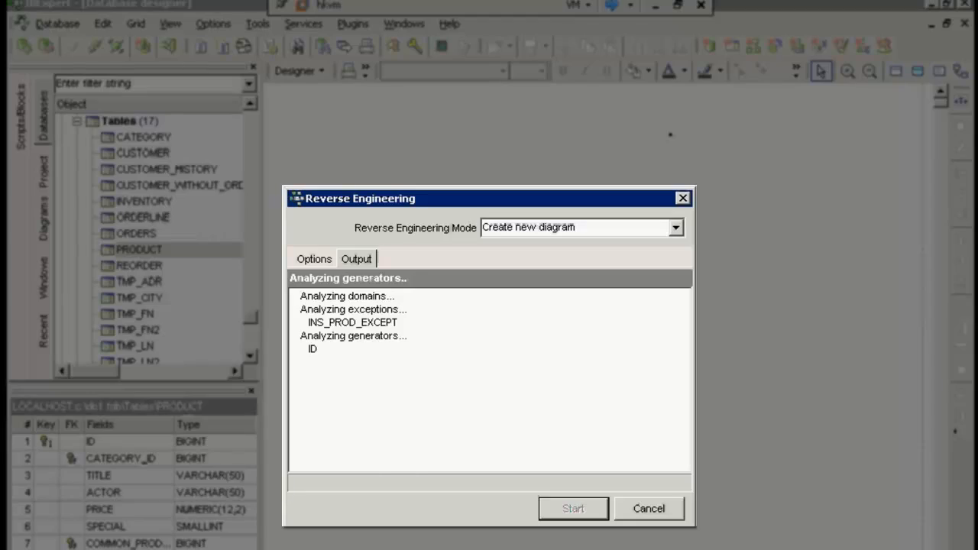
{"action": "left_click", "coordinate": [569, 508]}
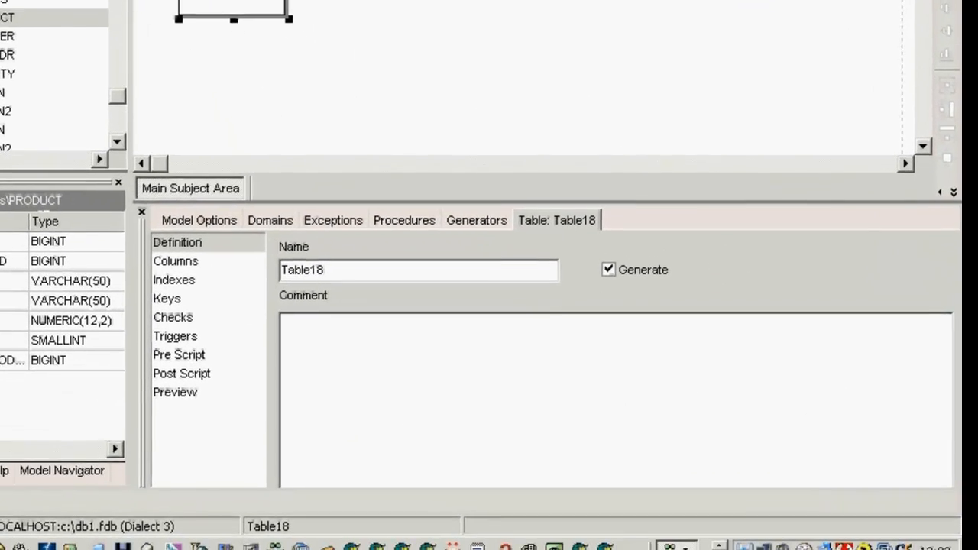
- Define the new diagram table PX with a single ID BIGINT column
{"action": "left_click", "coordinate": [174, 260]}
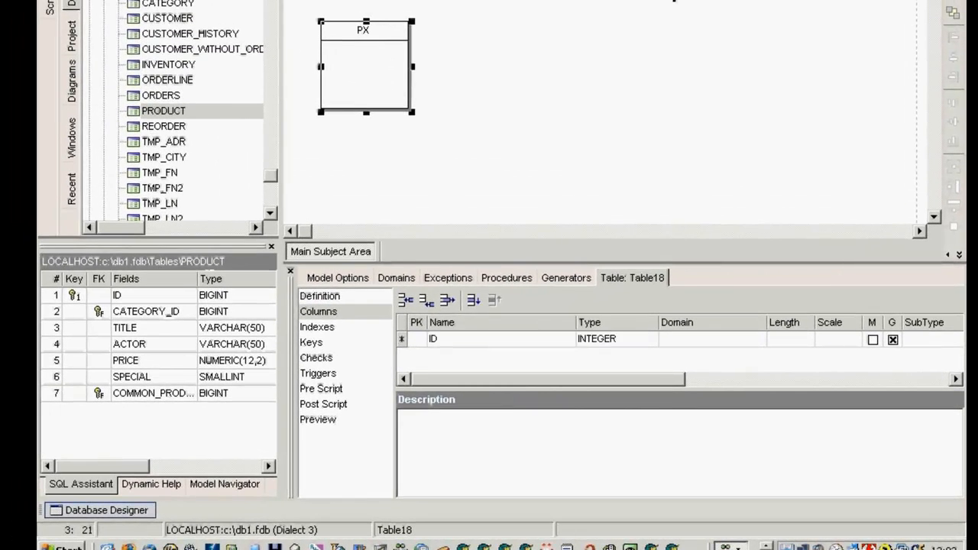
{"action": "left_click", "coordinate": [647, 339]}
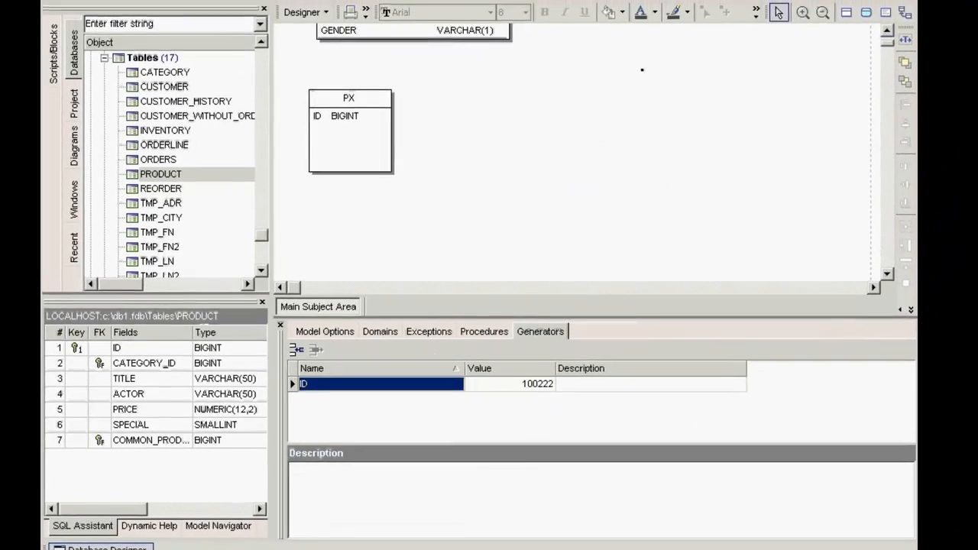
- Generate the designer script and execute CREATE TABLE PX in Script Executive
{"action": "left_click", "coordinate": [300, 13]}
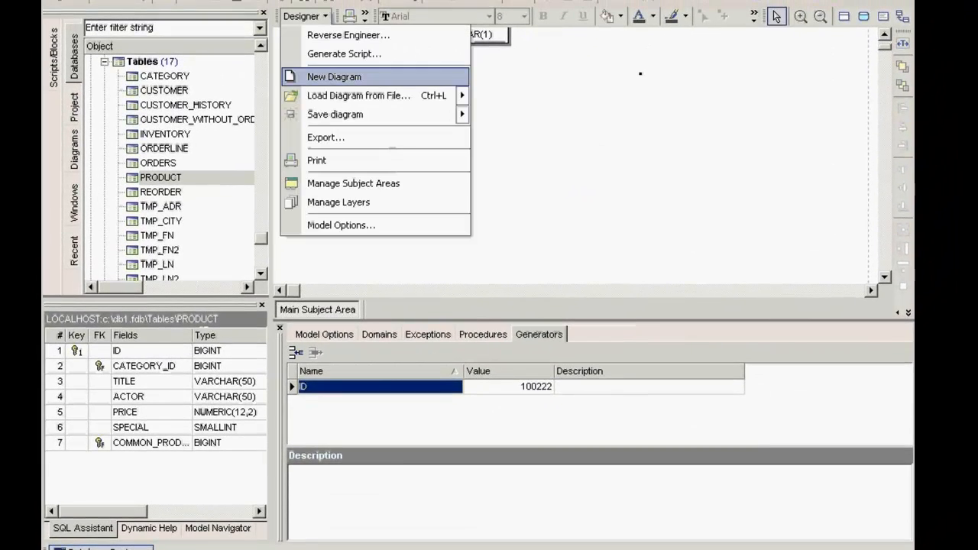
{"action": "left_click", "coordinate": [349, 54]}
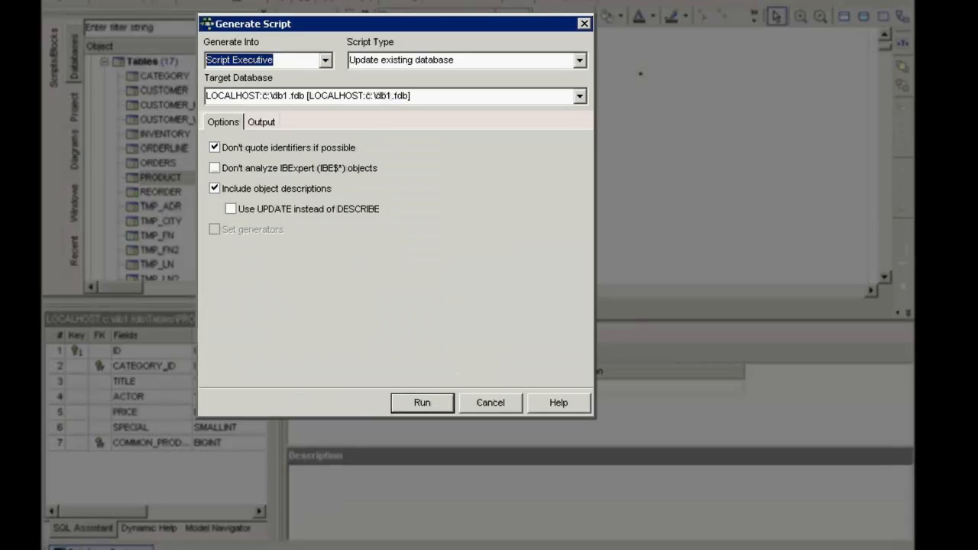
{"action": "left_click", "coordinate": [262, 122]}
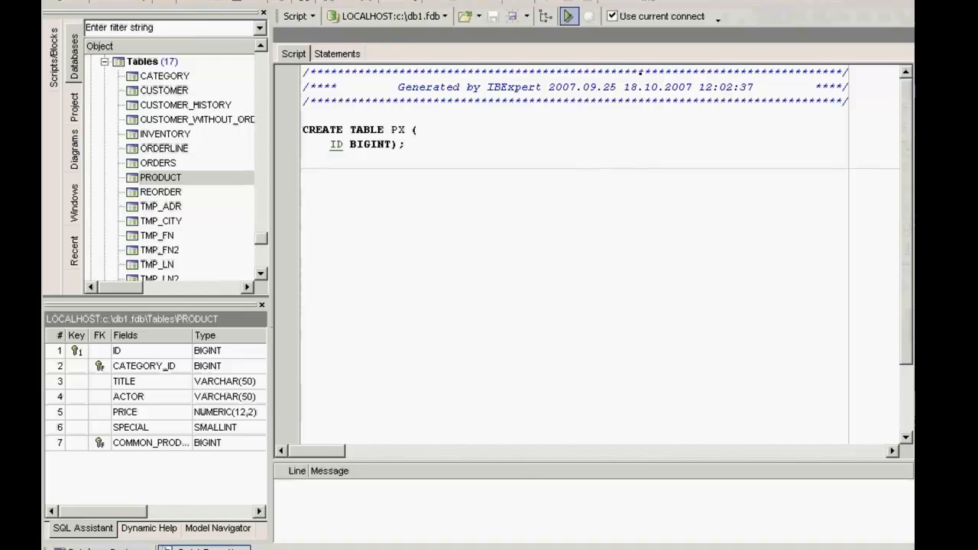
{"action": "left_click", "coordinate": [580, 16]}
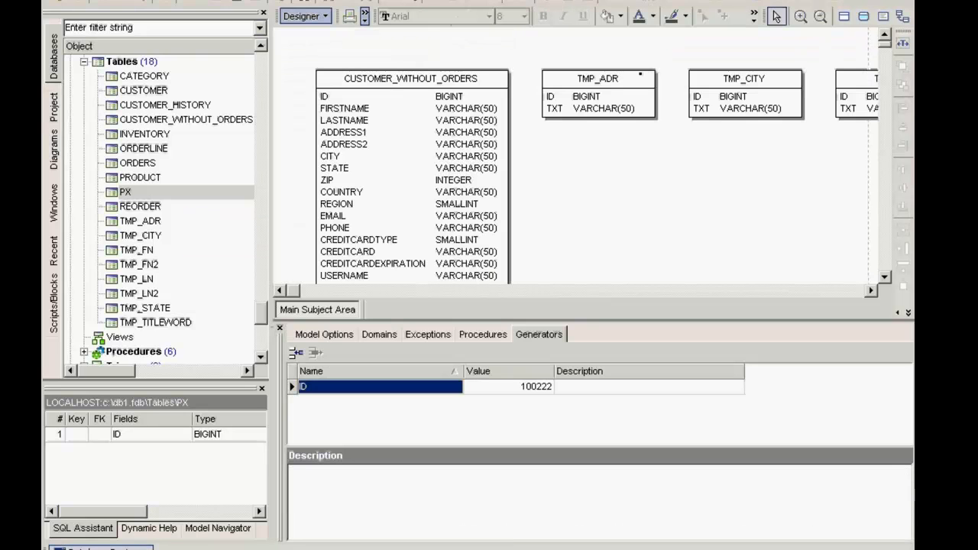
- Add a sales subject area through the subject area manager
{"action": "left_click", "coordinate": [302, 16]}
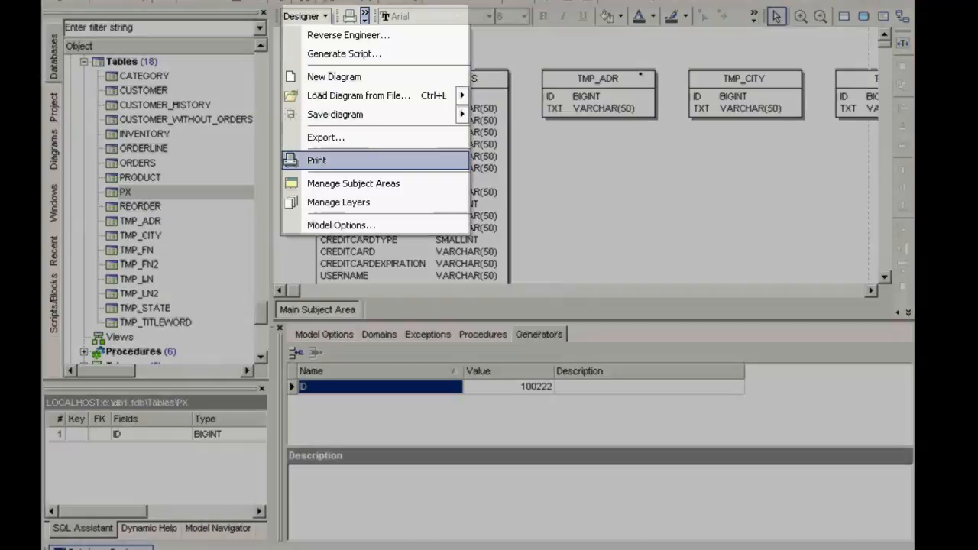
{"action": "mouse_move", "coordinate": [353, 183]}
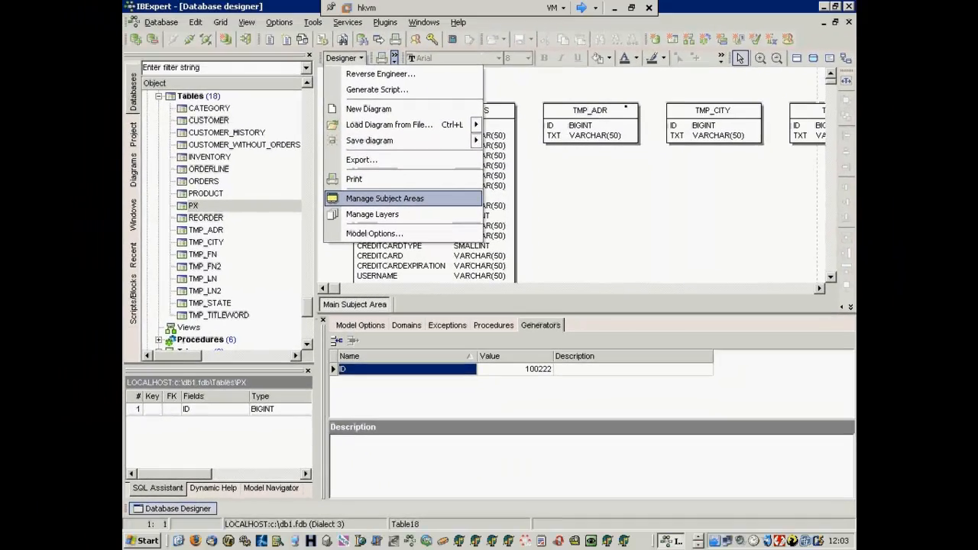
{"action": "left_click", "coordinate": [384, 198]}
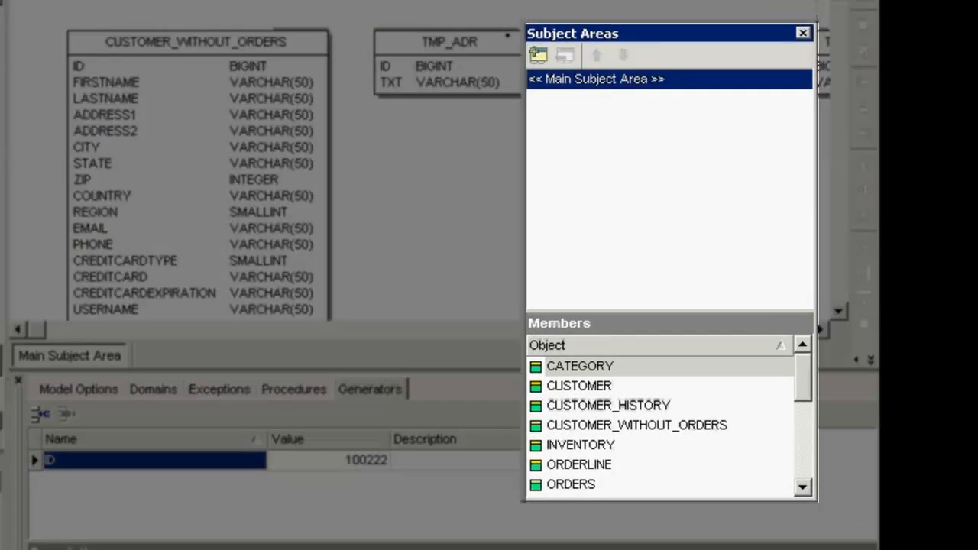
{"action": "left_click", "coordinate": [539, 53]}
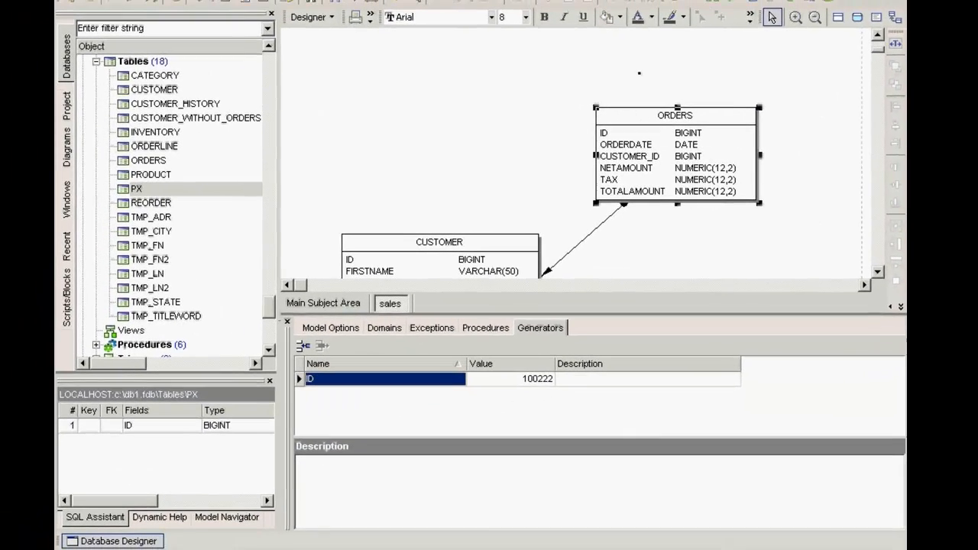
- Place ORDERS above CUSTOMER in the sales diagram and view the model options
{"action": "left_click_drag", "start_coordinate": [675, 115], "coordinate": [447, 79]}
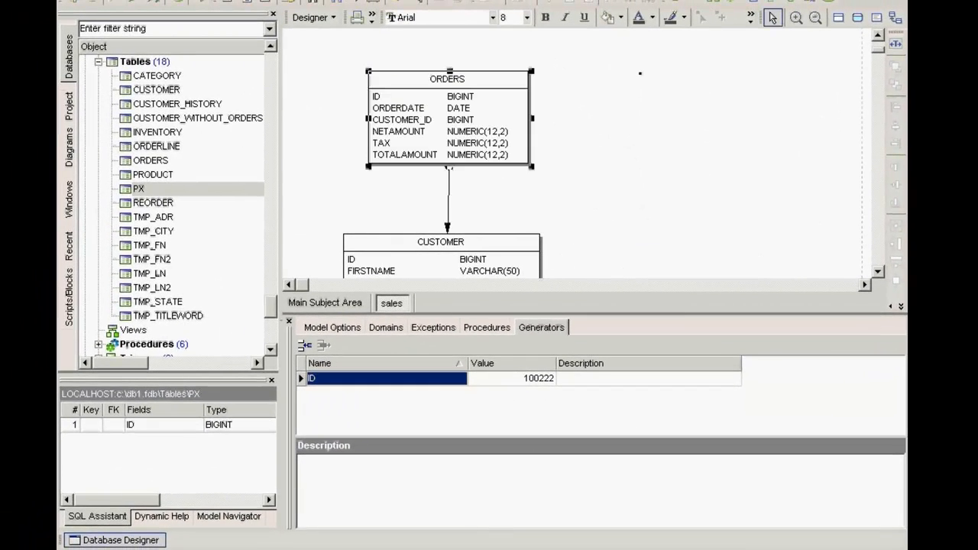
{"action": "left_click", "coordinate": [309, 17]}
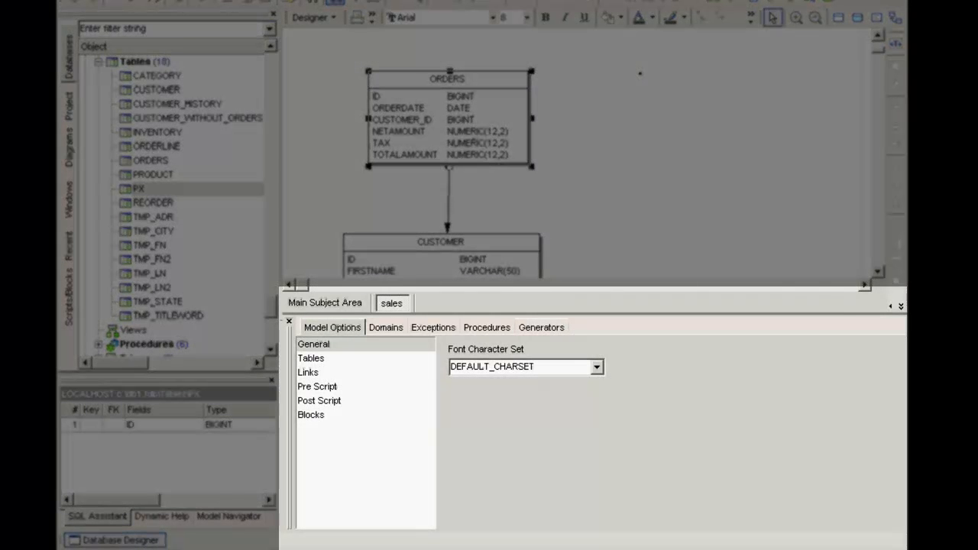
{"action": "left_click", "coordinate": [308, 372]}
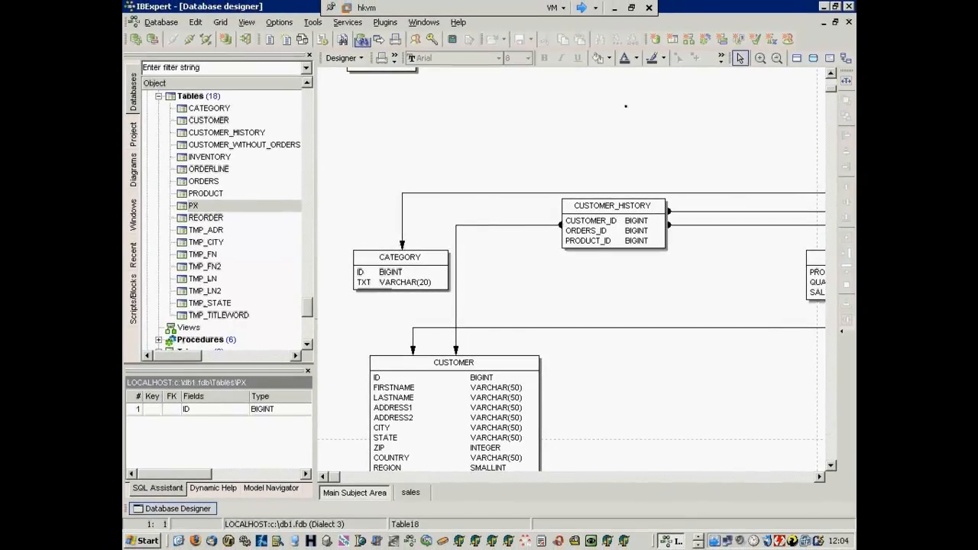
- Show the Designer dropdown listing diagram commands from reverse engineering to model options
{"action": "left_click", "coordinate": [339, 57]}
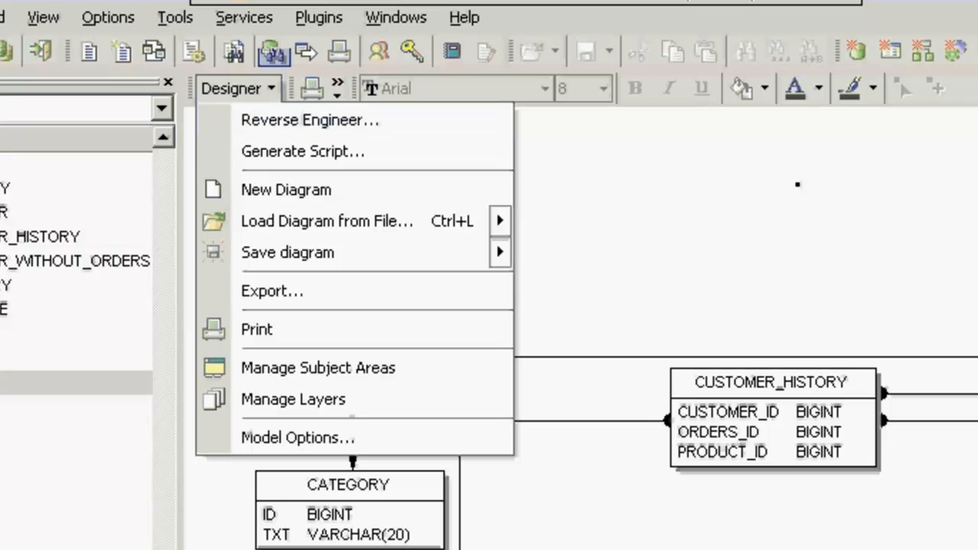
{"action": "mouse_move", "coordinate": [272, 291]}
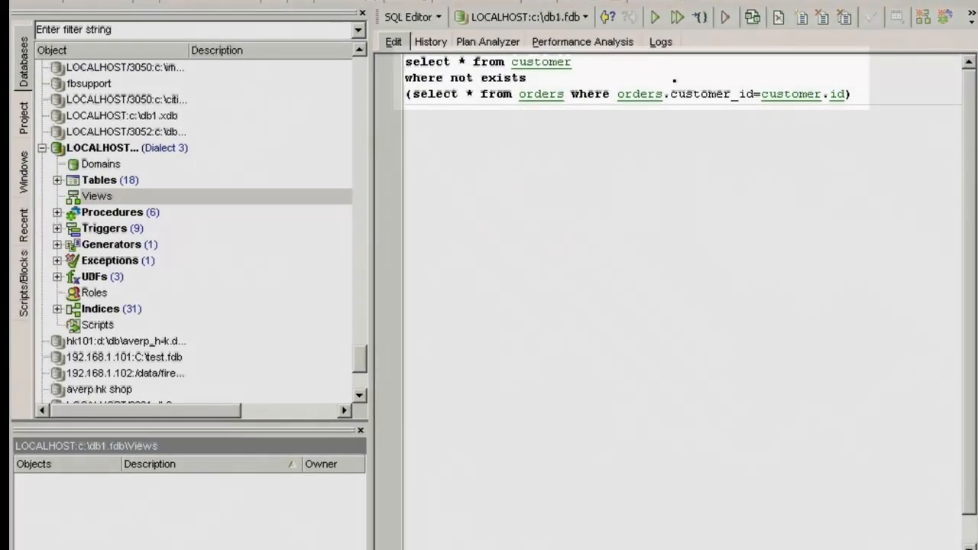
- Run the NOT EXISTS customers-without-orders query, returning 11 records, and save it as a view
{"action": "left_click", "coordinate": [670, 15]}
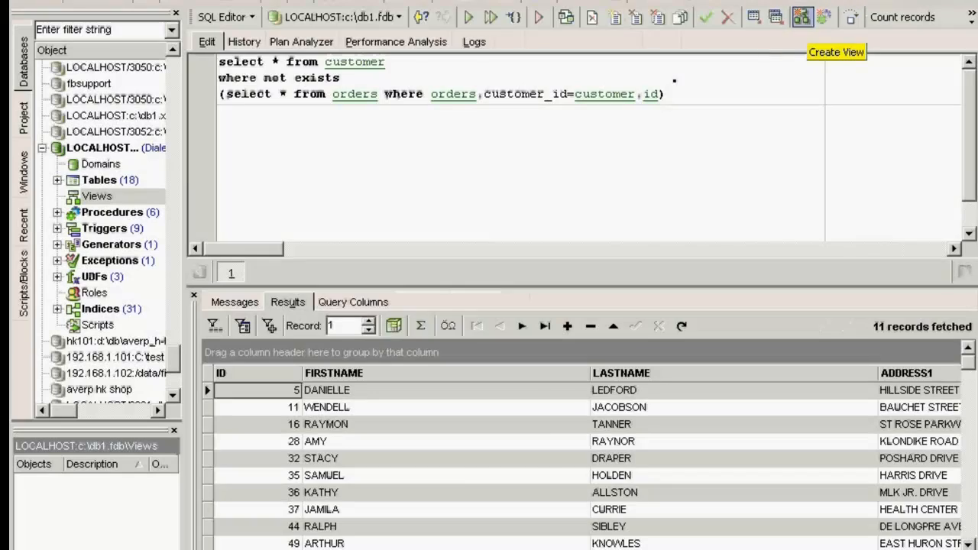
{"action": "left_click", "coordinate": [820, 17]}
{"action": "type", "text": "select"}
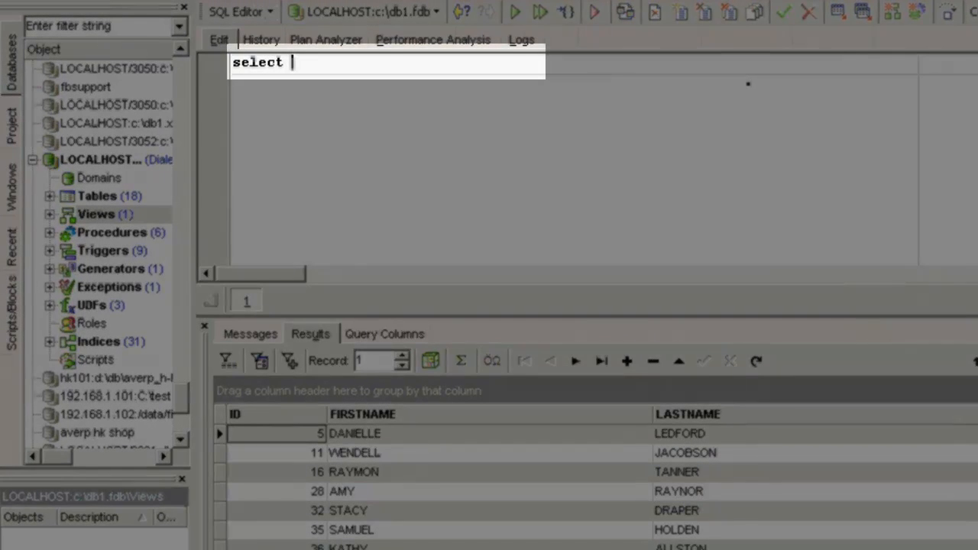
- Type a query selecting * from the KUNDEN OHNE AUFTRAG view
{"action": "type", "text": "* from KUNDEN OHNE AUFTRAG"}
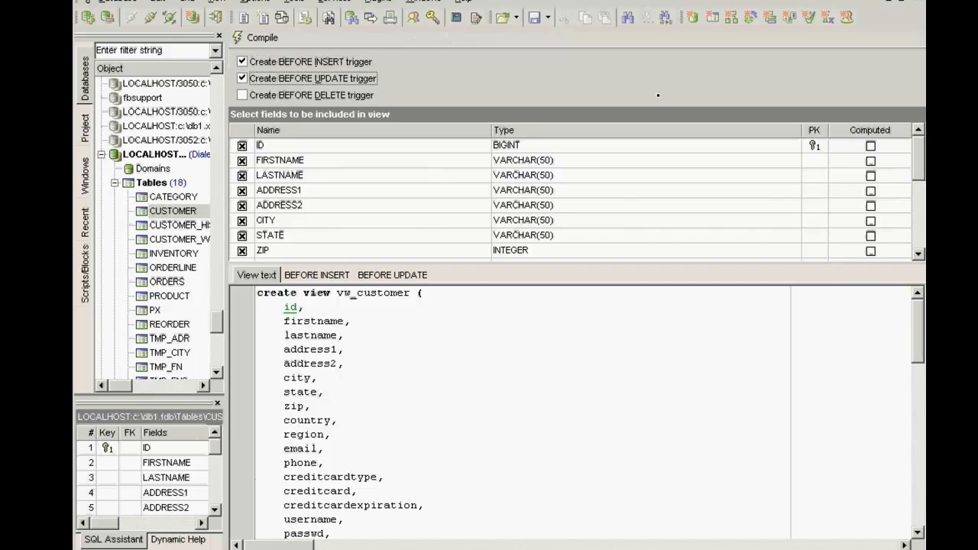
- Add a BEFORE DELETE trigger to vw_customer, review the trigger code, then compile and commit
{"action": "left_click", "coordinate": [245, 95]}
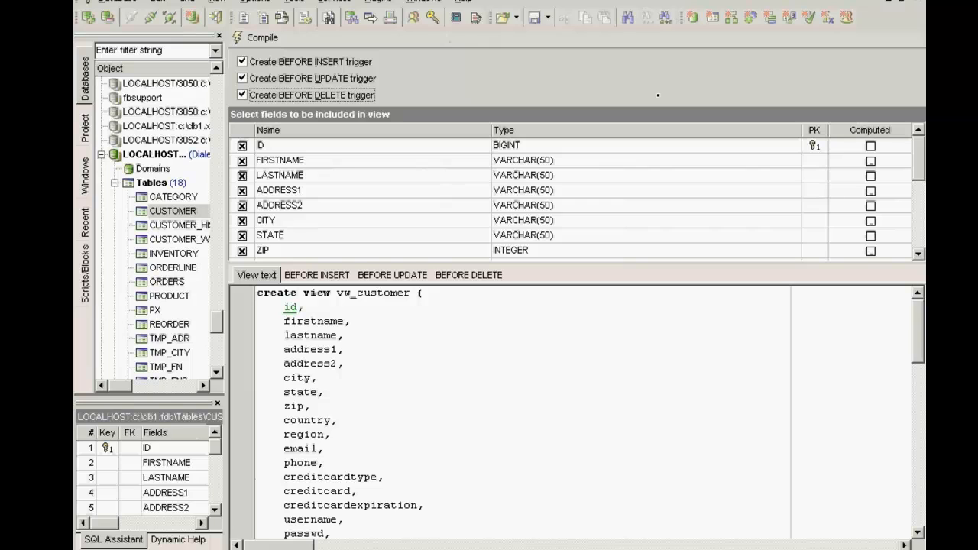
{"action": "left_click", "coordinate": [317, 275]}
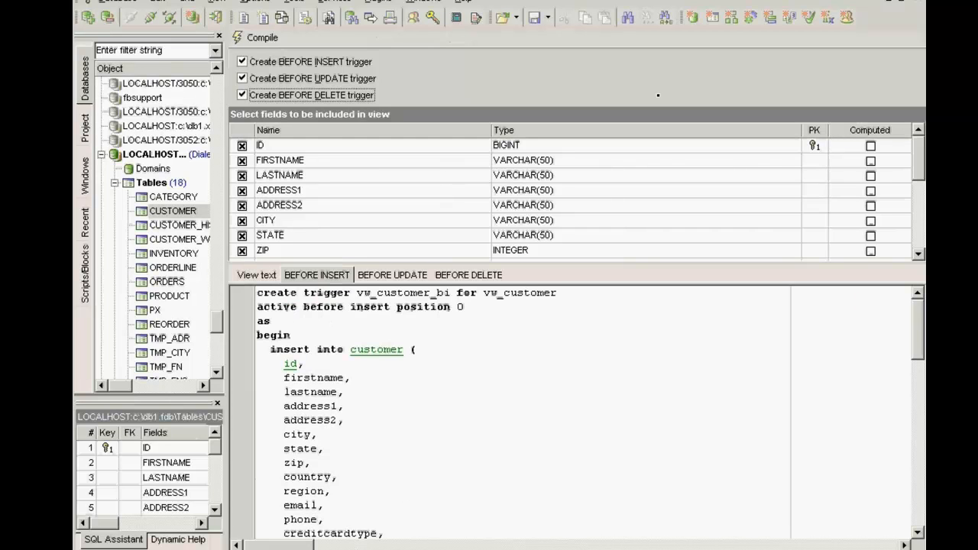
{"action": "left_click", "coordinate": [468, 274]}
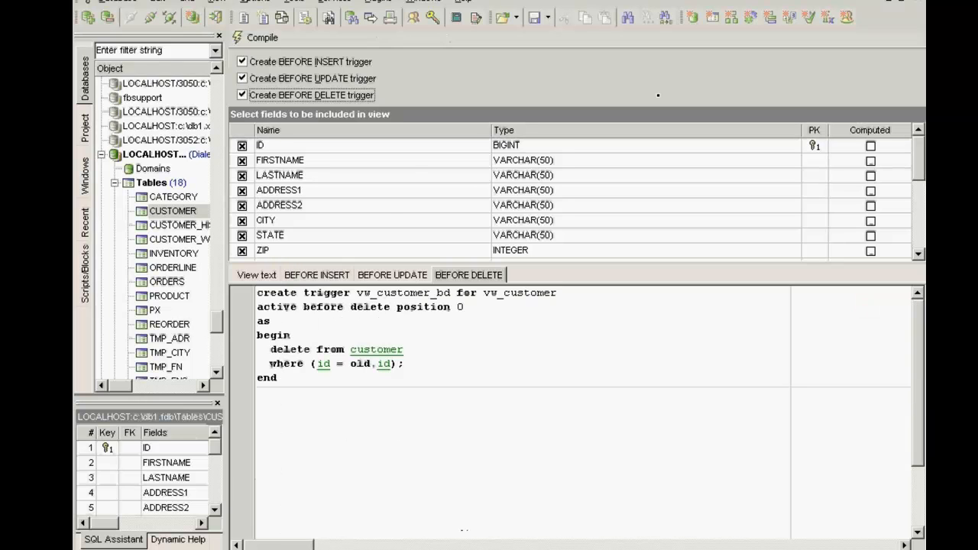
{"action": "left_click", "coordinate": [262, 38]}
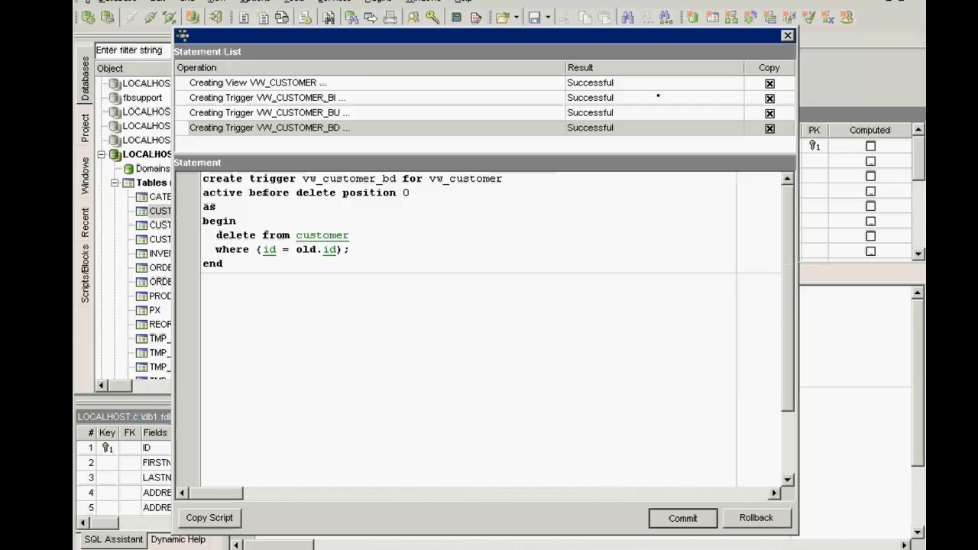
{"action": "left_click", "coordinate": [782, 37]}
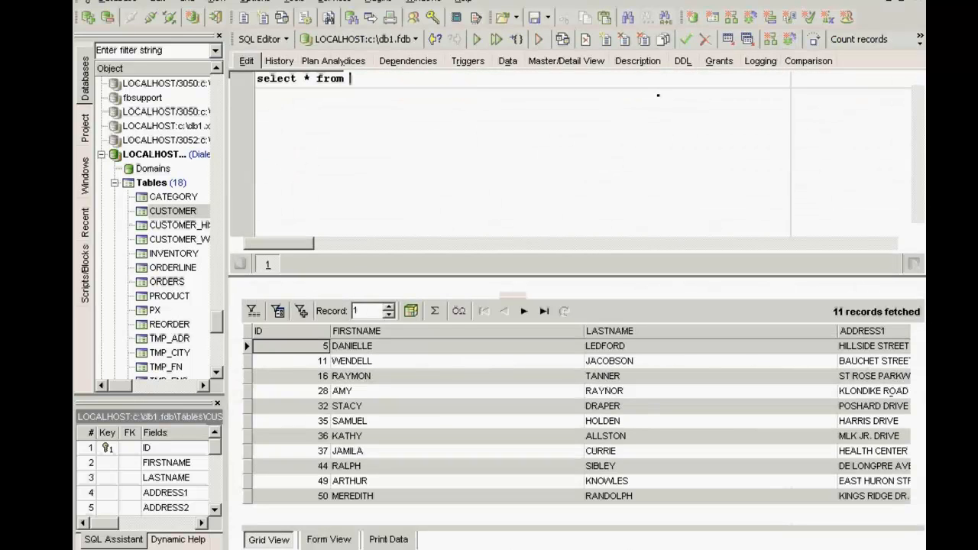
- Open VW_CUSTOMER, browse its 26 records, edit the third row, then return to its SQL
{"action": "type", "text": "cust"}
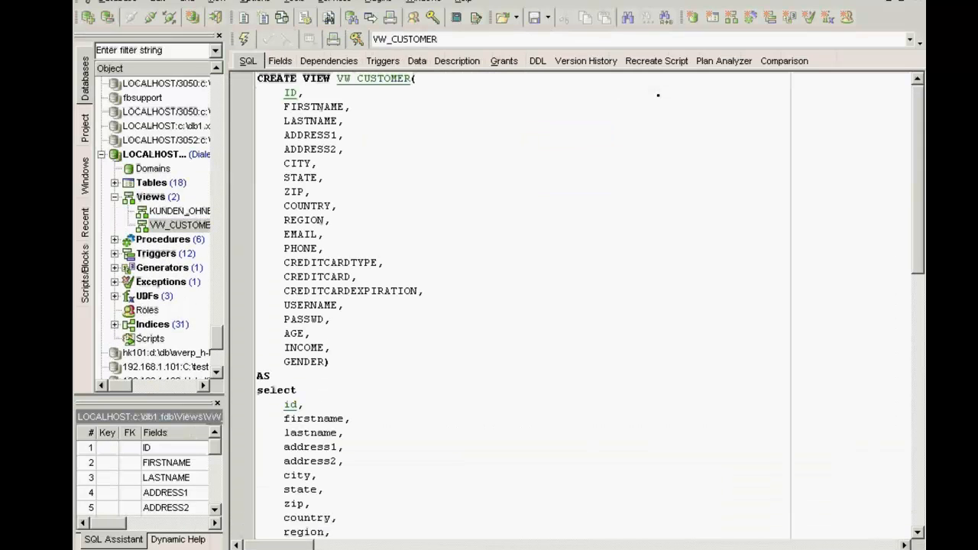
{"action": "left_click", "coordinate": [416, 60]}
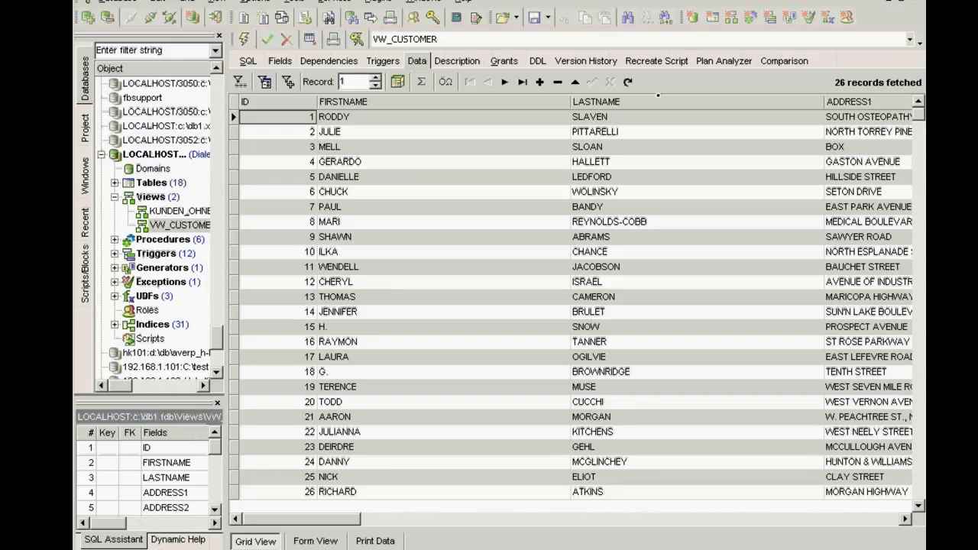
{"action": "left_click", "coordinate": [326, 147]}
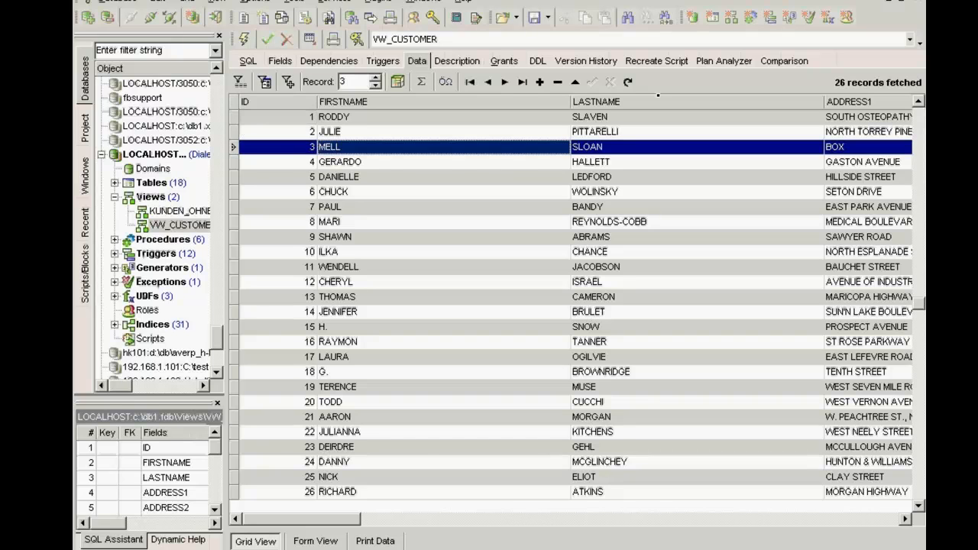
{"action": "left_click", "coordinate": [266, 39]}
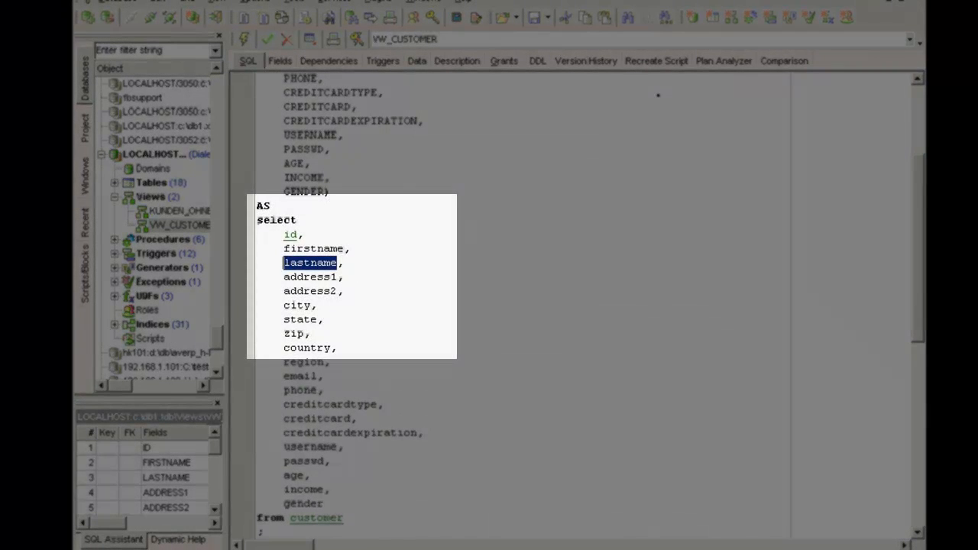
- Replace LASTNAME with '' in VW_CUSTOMER's select list and commit the altered view
{"action": "type", "text": "''"}
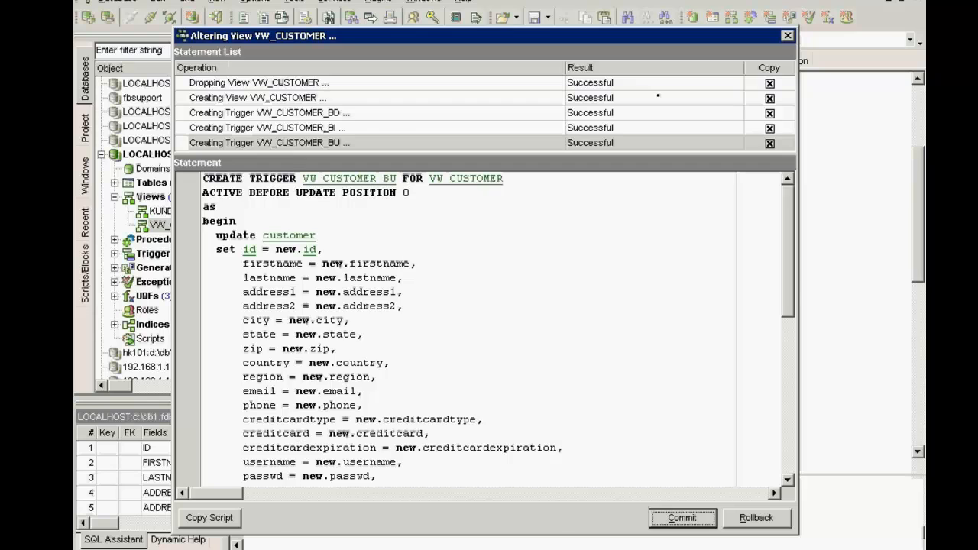
{"action": "left_click", "coordinate": [678, 519]}
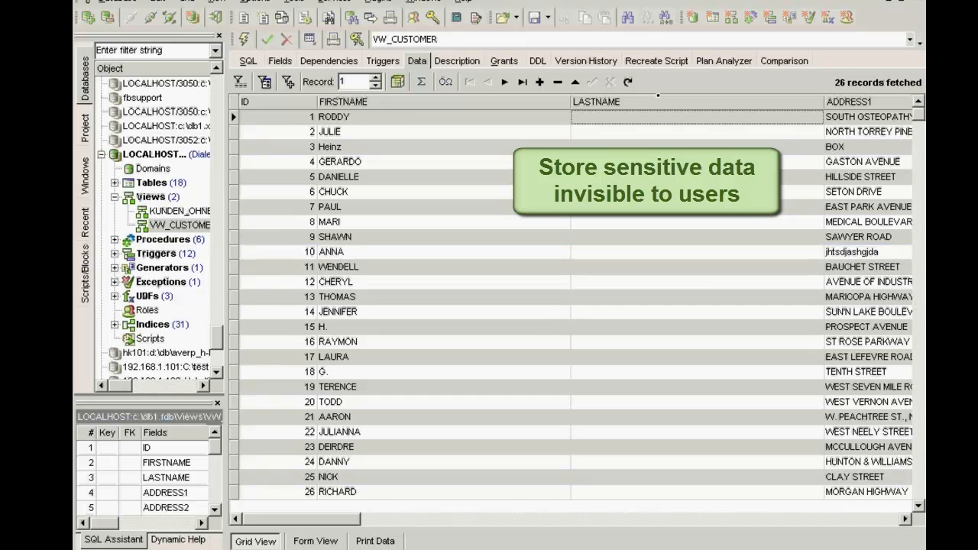
- Select the first view record, list VW_CUSTOMER's triggers, and open VW_CUSTOMER_BU
{"action": "left_click", "coordinate": [365, 116]}
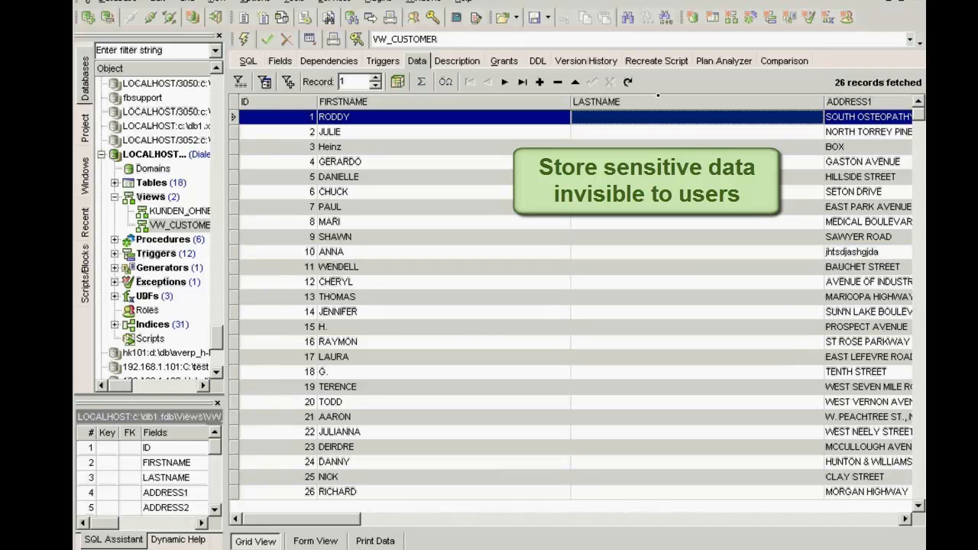
{"action": "left_click", "coordinate": [382, 60]}
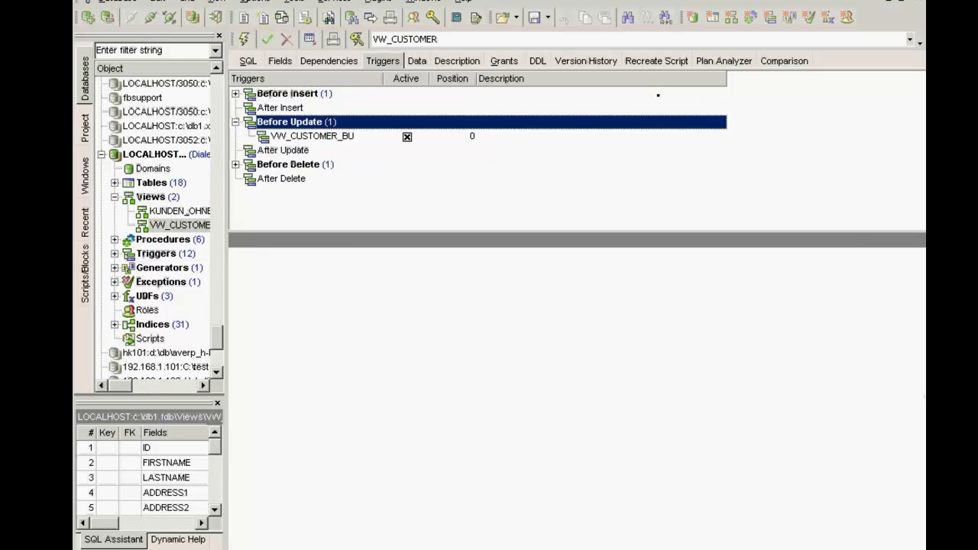
{"action": "double_click", "coordinate": [311, 135]}
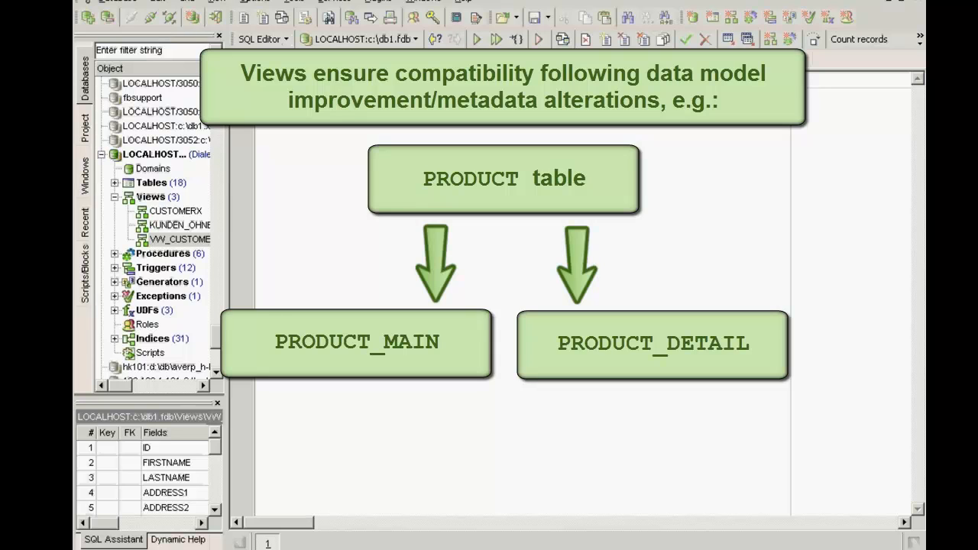
- Execute the SQL Editor query to fetch 11 customer records with names and addresses
{"action": "left_click", "coordinate": [533, 38]}
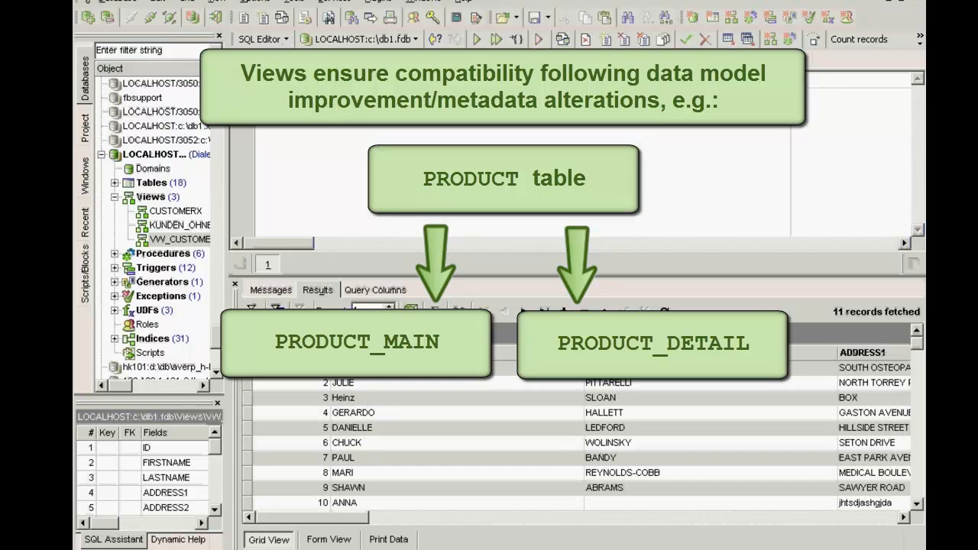